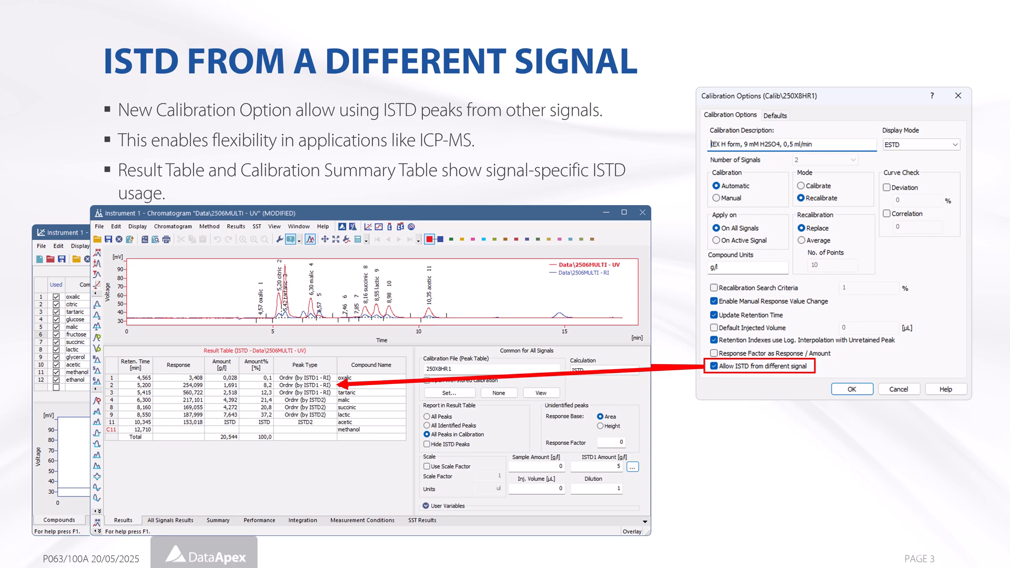
# - Advance from the 'ISTD from a different signal' slide to the calibration warnings slide
pyautogui.press('right')
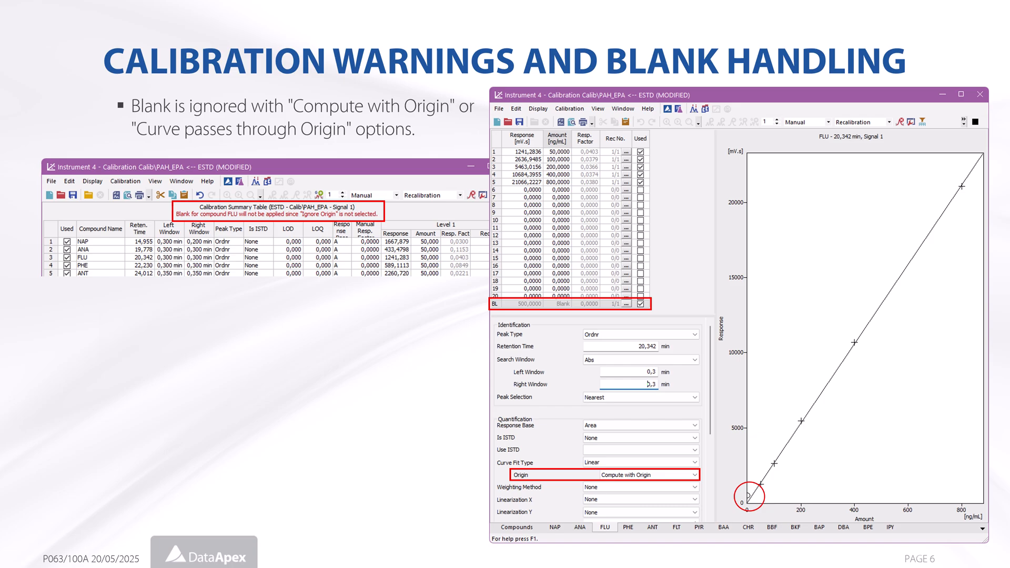
# - Advance from the calibration warnings and blank handling slide to the signature improvements slide
pyautogui.press('right')
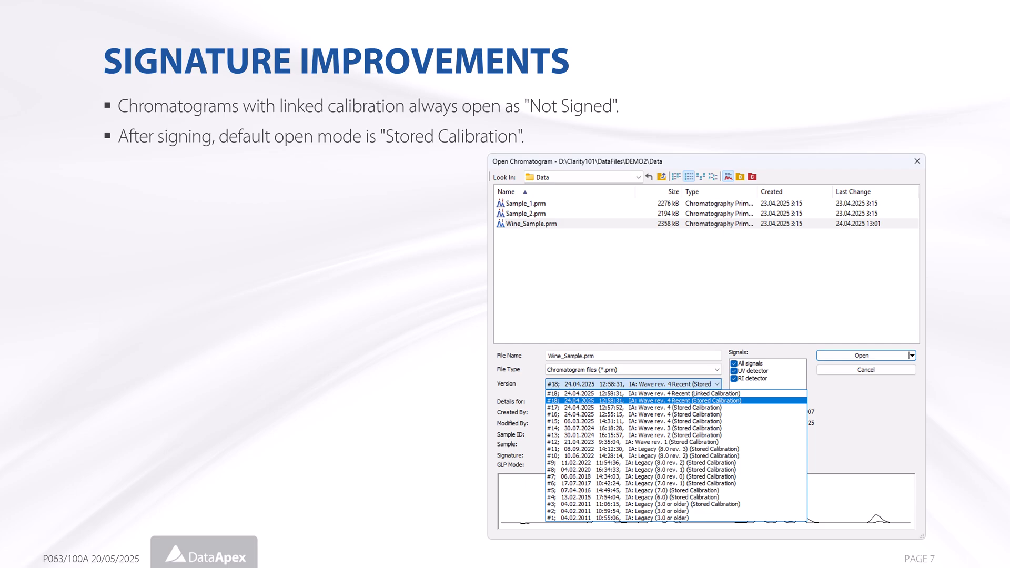
# - Advance from the signature improvements slide to page 8, launching IQ from the Help menu
pyautogui.press('down')
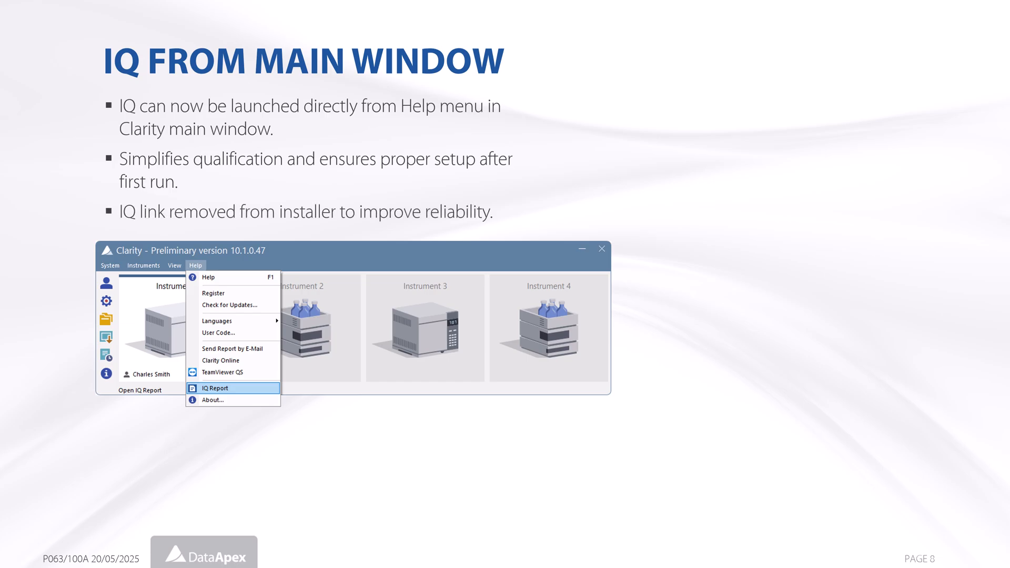
# - Reveal the Installation Qualification Report screenshot showing core files passed
pyautogui.click(216, 388)
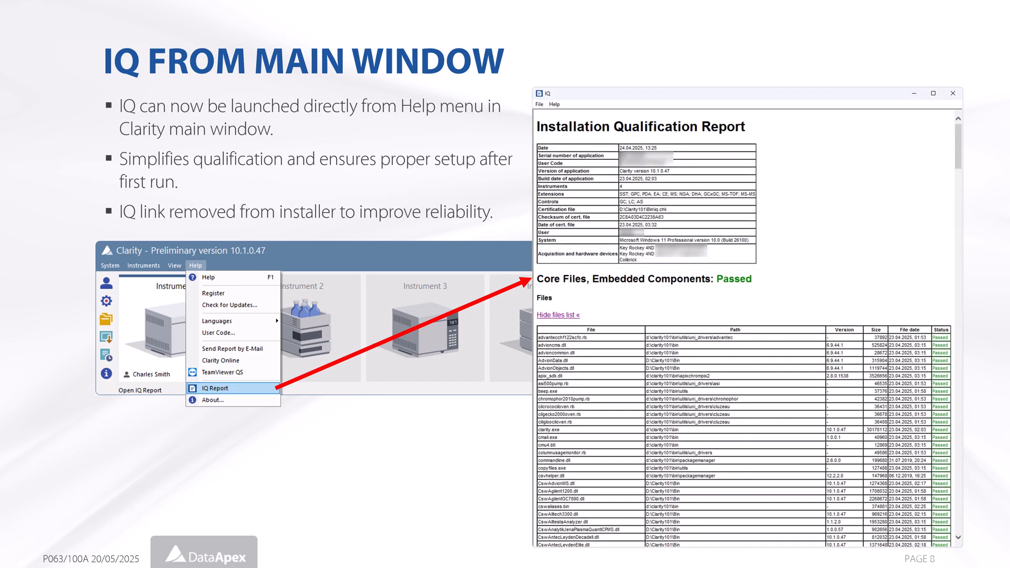